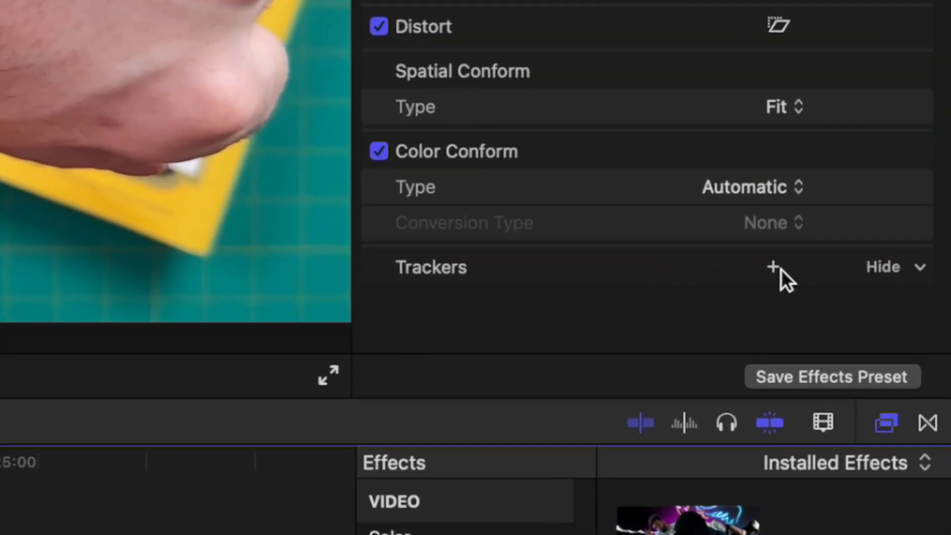
- Add an object tracker to the wrist clip and fit its box tightly around the watch
left_click(774, 267)
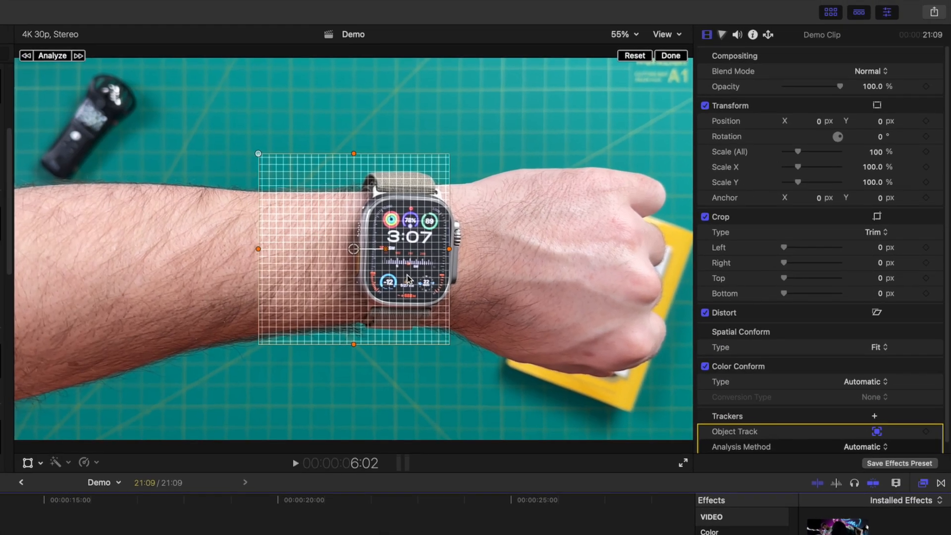
left_click_drag(354, 249, 411, 249)
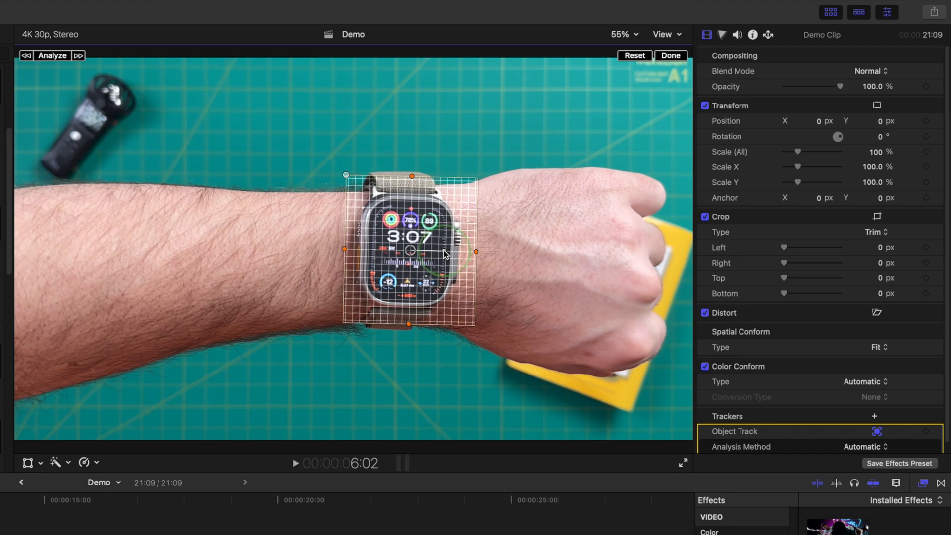
left_click(52, 55)
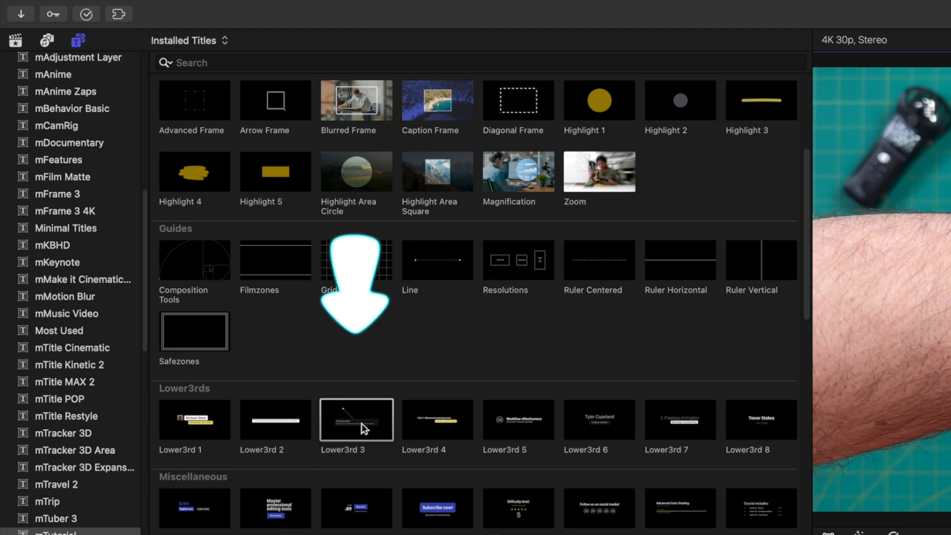
- Add the Lower3rd 3 title reading 'Apple Watch Ultra 2' over the watch clip
left_click(356, 420)
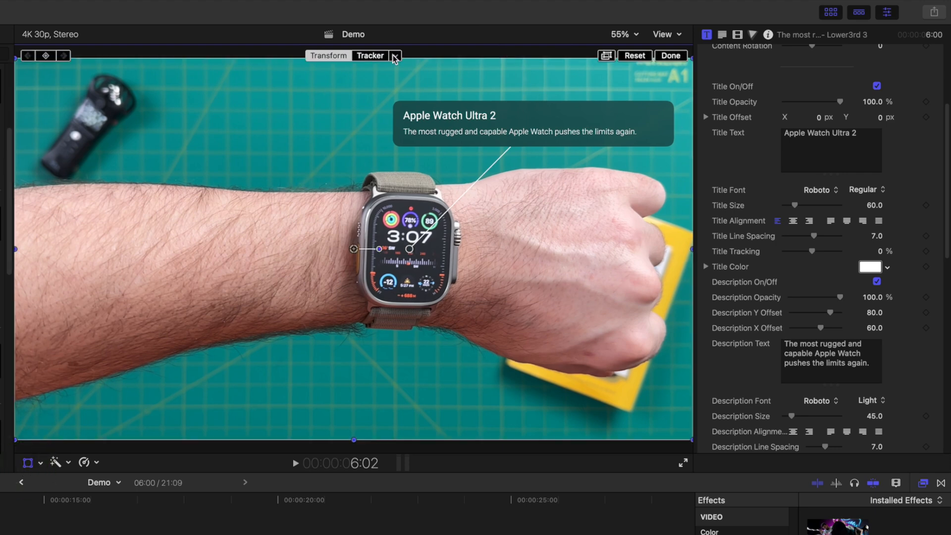
- Attach the callout to Object Track with Offset from Tracker, tracking position only
left_click(394, 55)
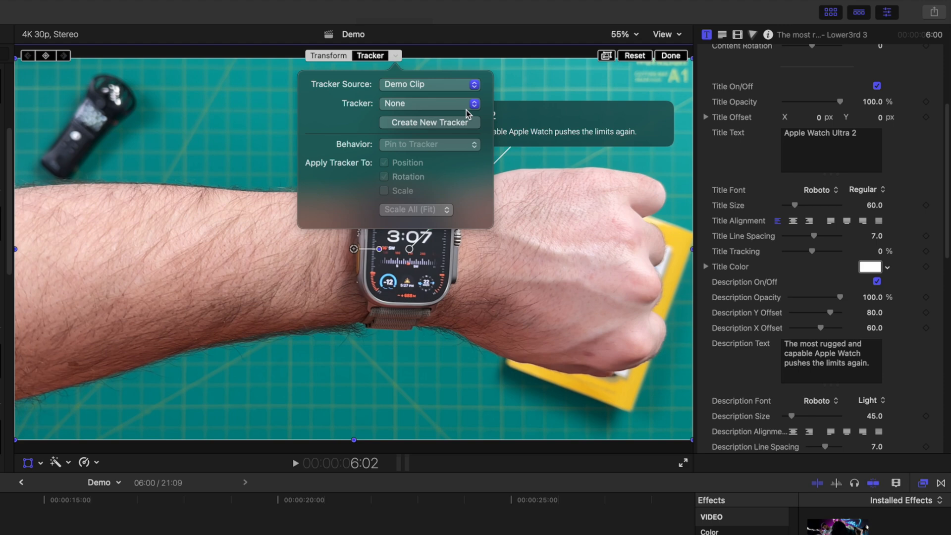
left_click(428, 103)
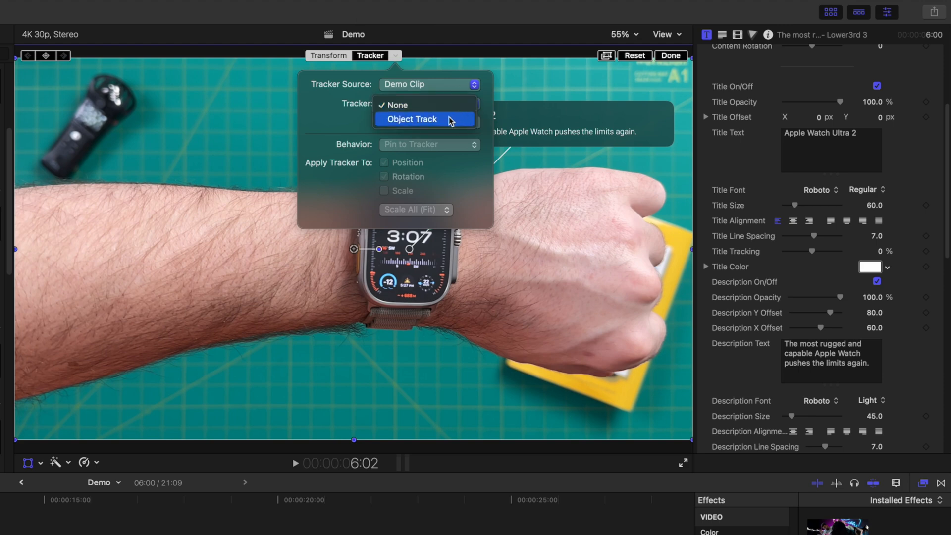
left_click(411, 119)
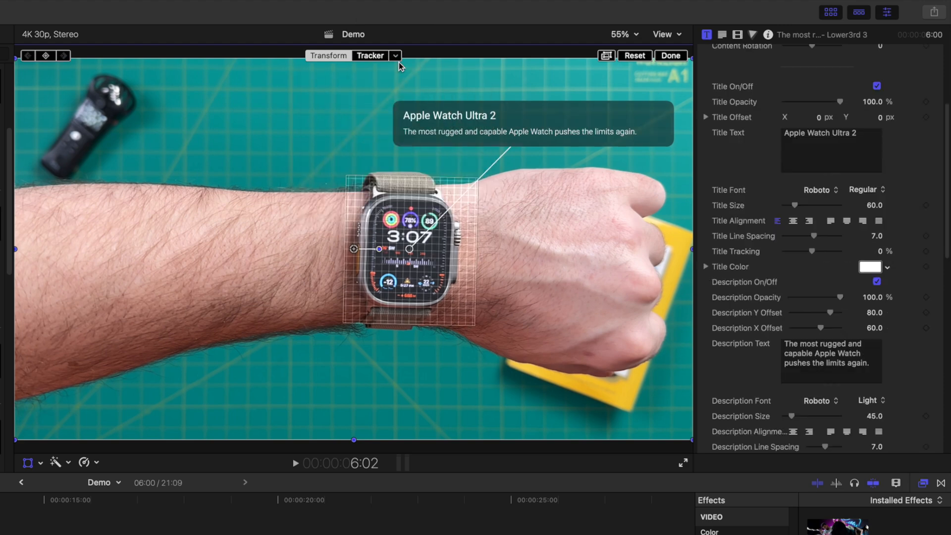
left_click(395, 55)
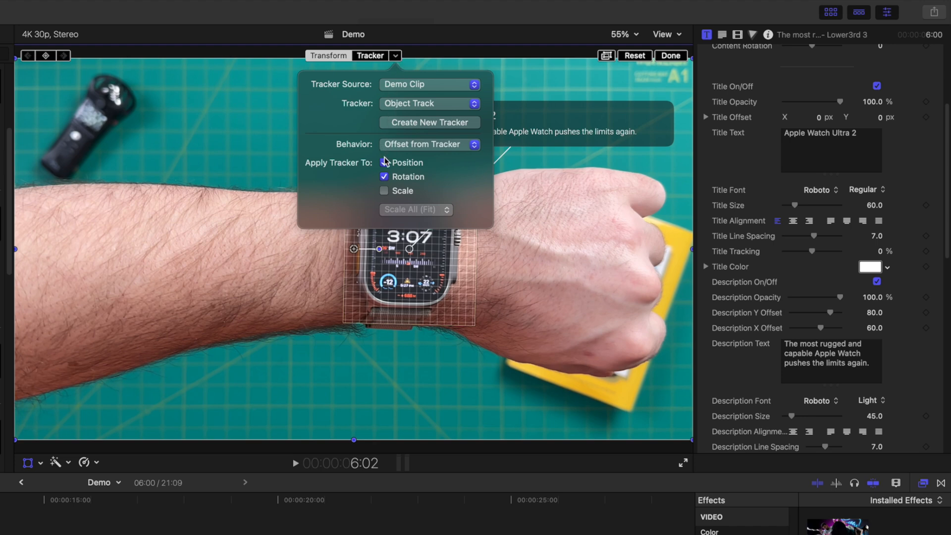
left_click(383, 176)
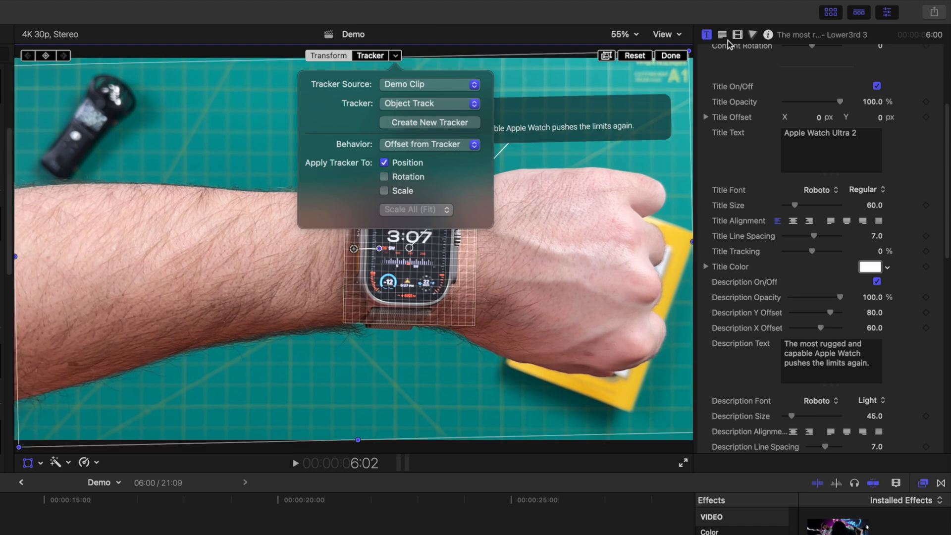
left_click(721, 34)
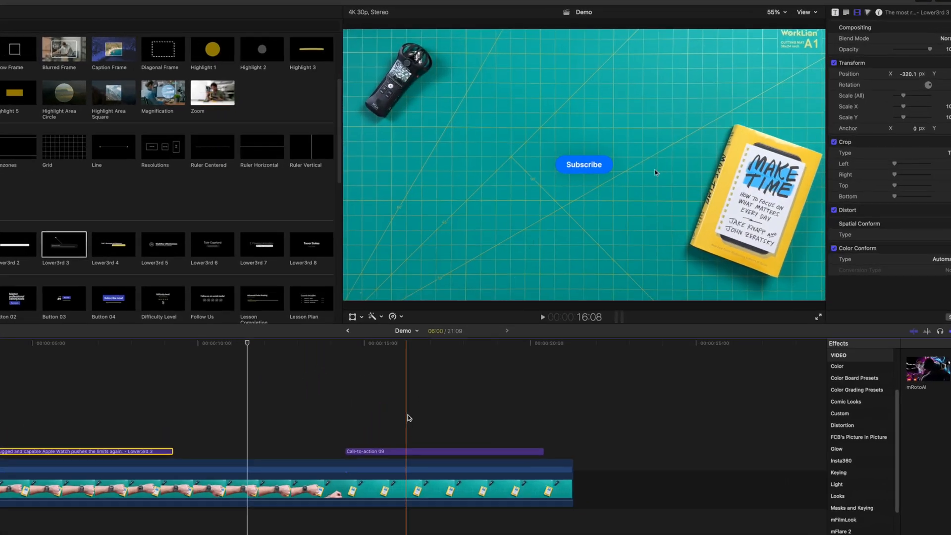
- Add the Call-to-action 09 Subscribe title and the mZap Arrow 4 highlight
left_click(817, 316)
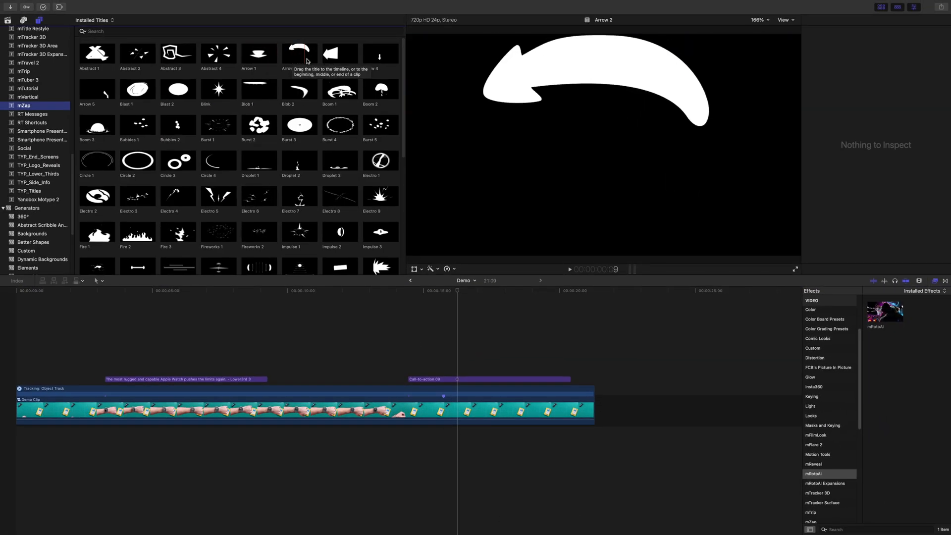
mouse_move(380, 53)
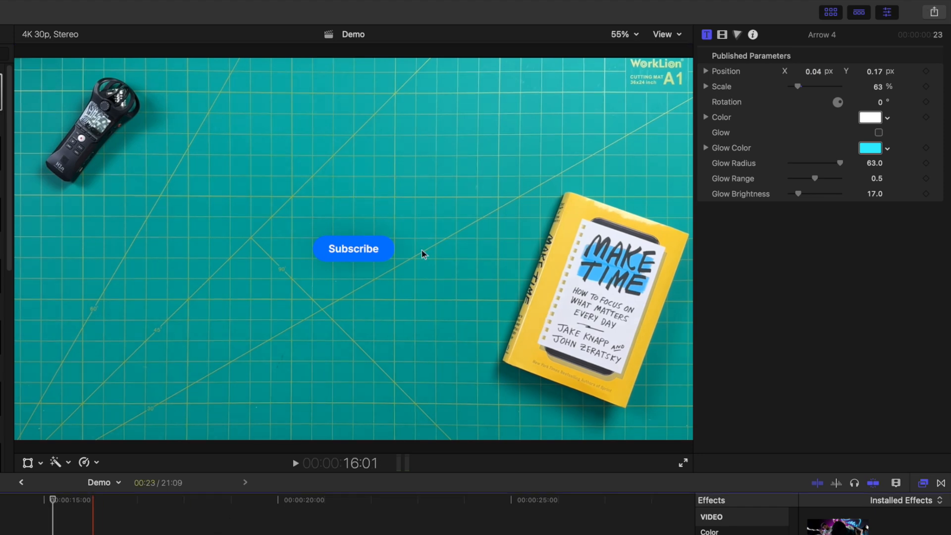
- Place the Burst 4 comic title after Arrow 4 and adjust its scale
left_click(681, 462)
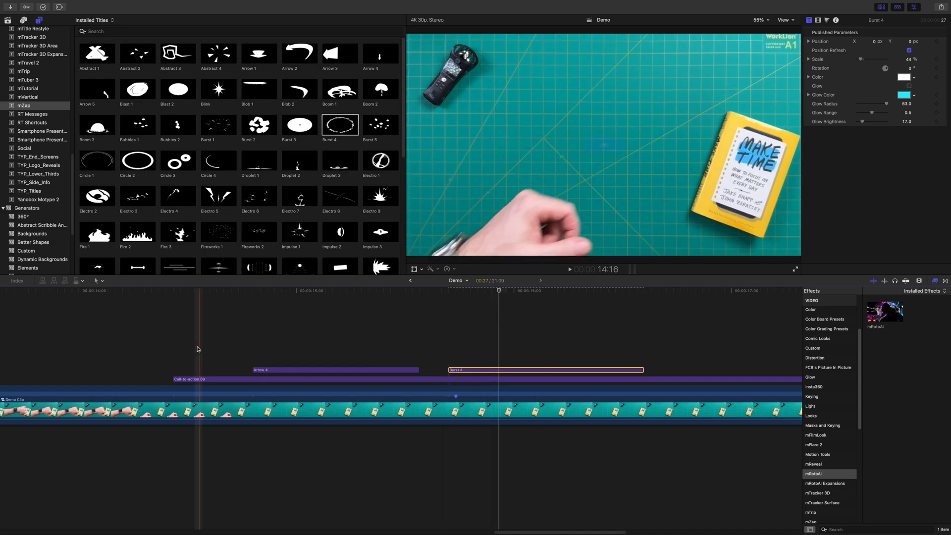
left_click(795, 269)
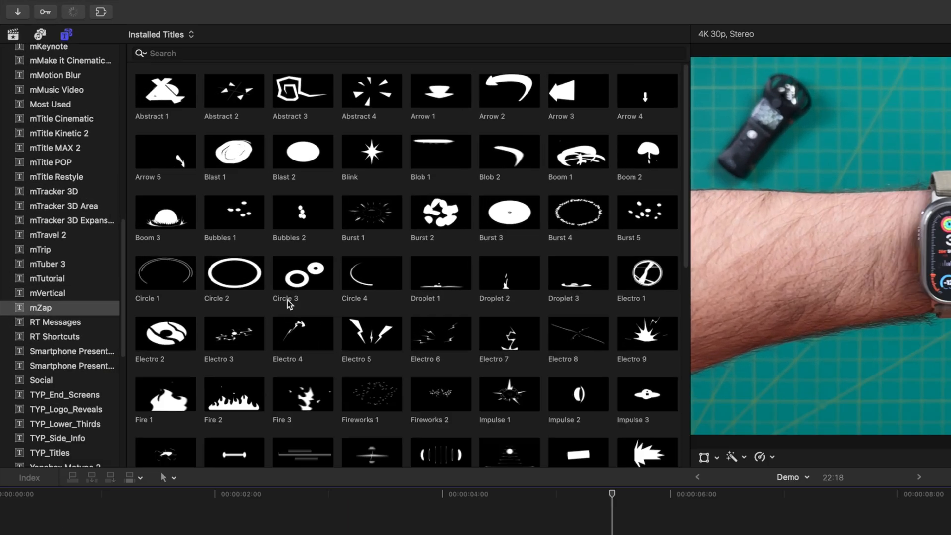
- Place mTuber 3's Corner Screen 02 above the clips with Demo Clip 1 in its circle
left_click(46, 310)
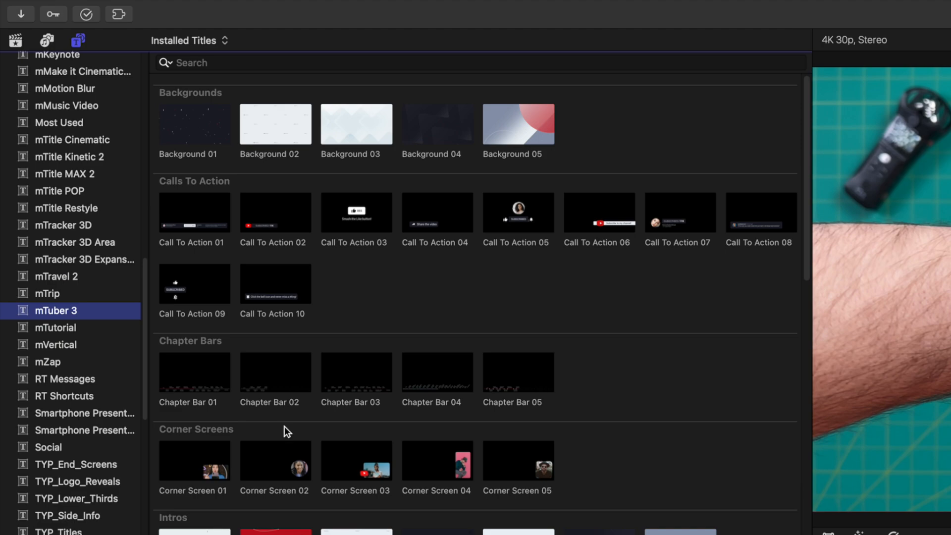
left_click(275, 461)
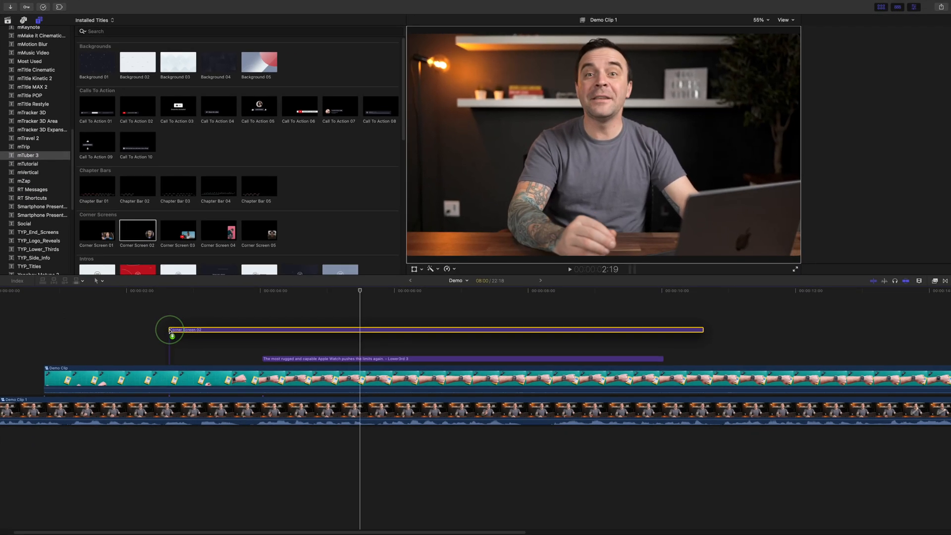
left_click_drag(702, 330, 752, 349)
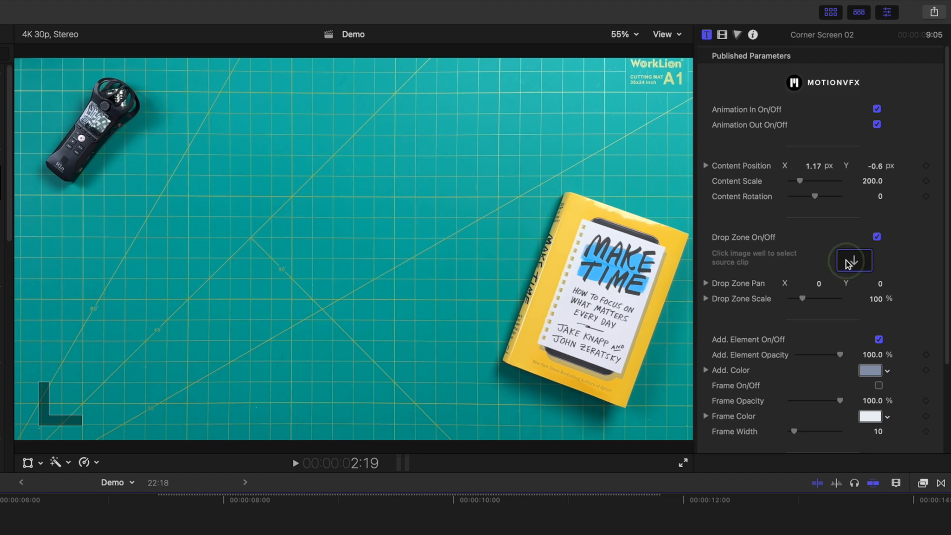
left_click(853, 261)
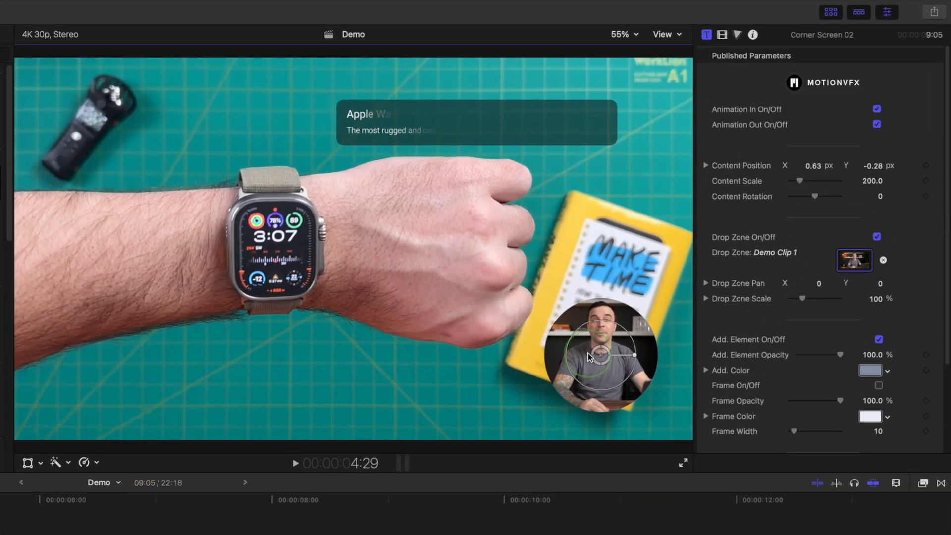
- Enlarge the circle over the arm, remove the accent, add a 55-wide frame and drop shadow
left_click_drag(597, 355, 168, 243)
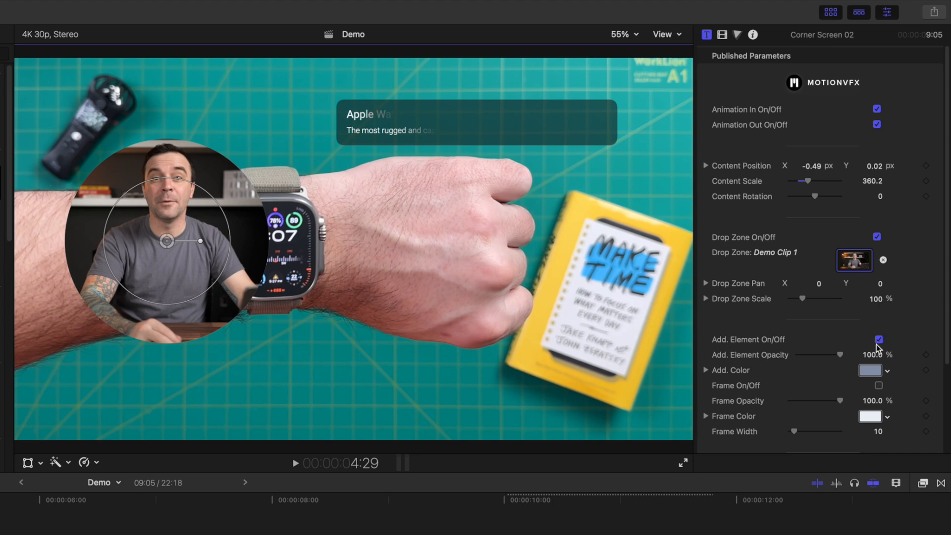
left_click(877, 339)
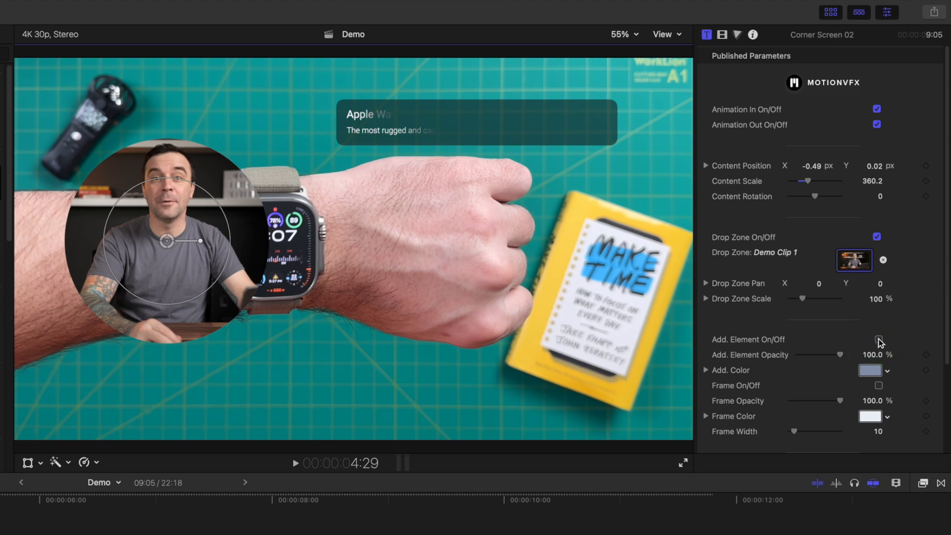
left_click(878, 385)
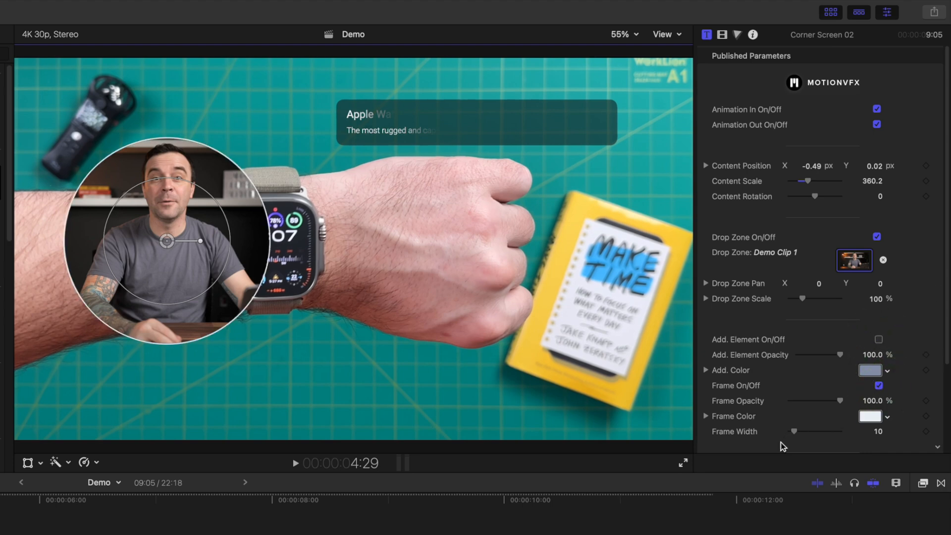
left_click_drag(795, 430, 819, 431)
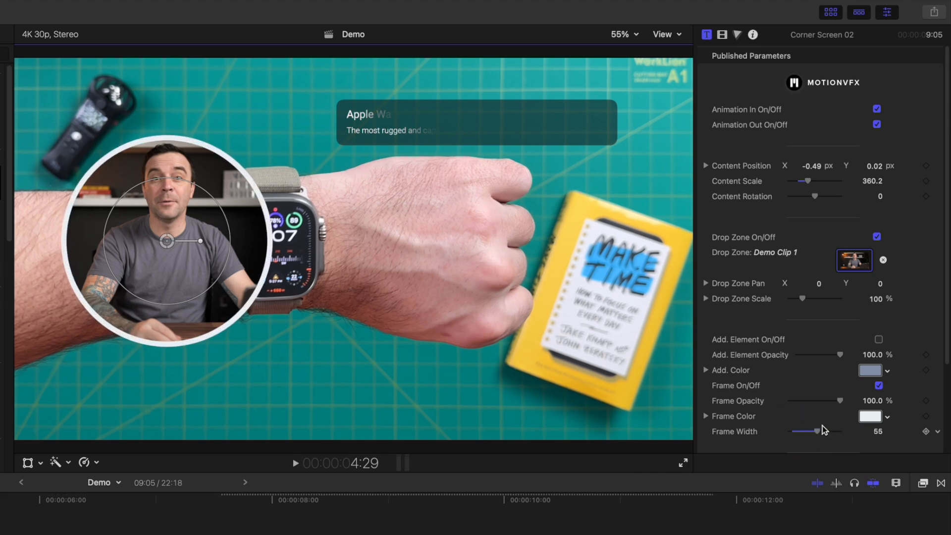
scroll("down", 3)
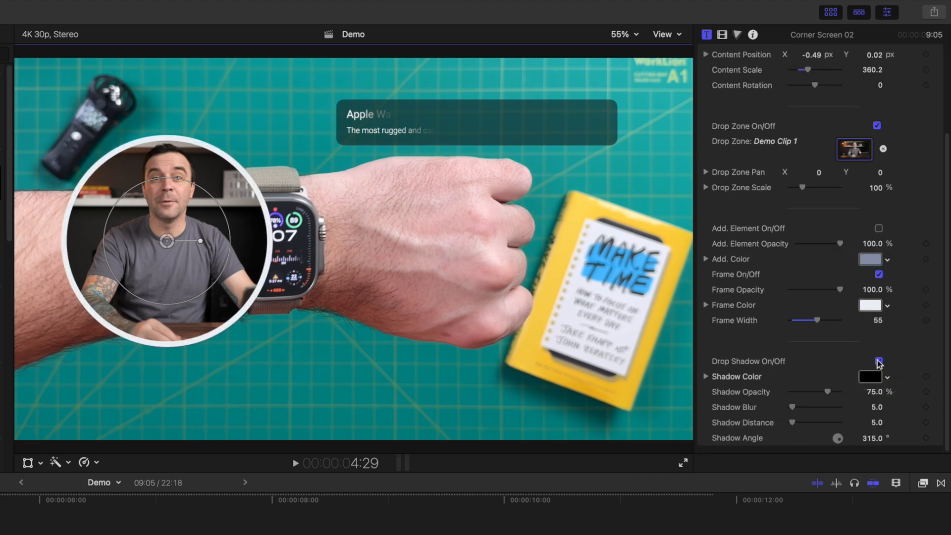
left_click(878, 361)
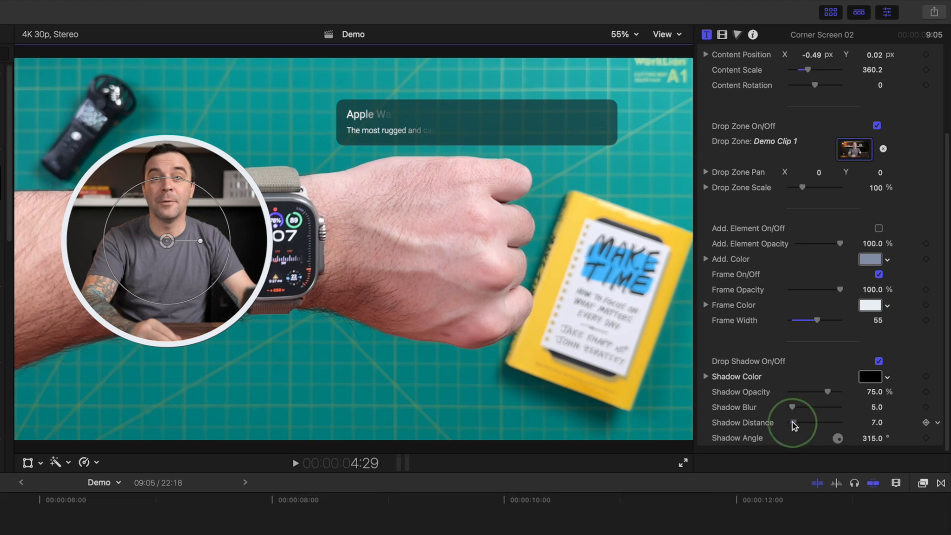
left_click_drag(792, 422, 816, 417)
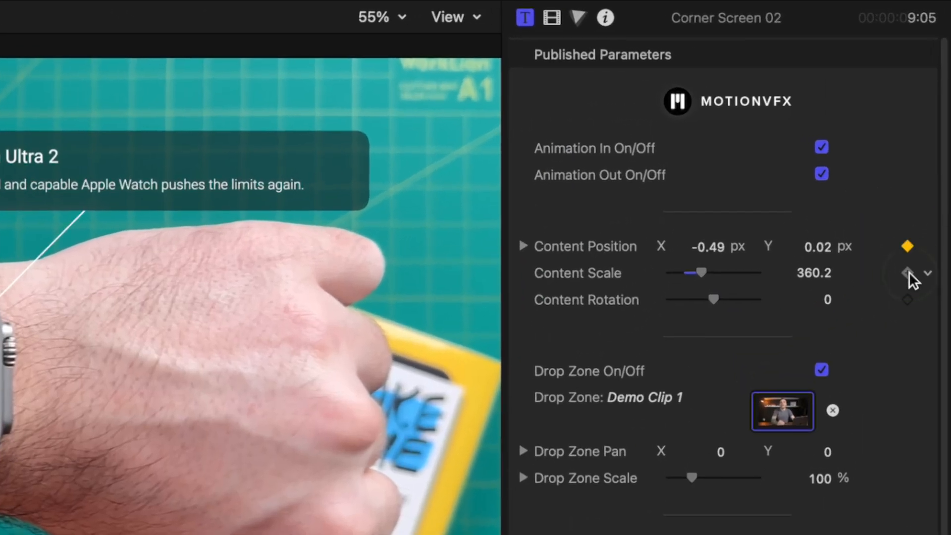
- Keyframe the circle jumping from the arm's left to below the watch and growing larger
left_click(908, 273)
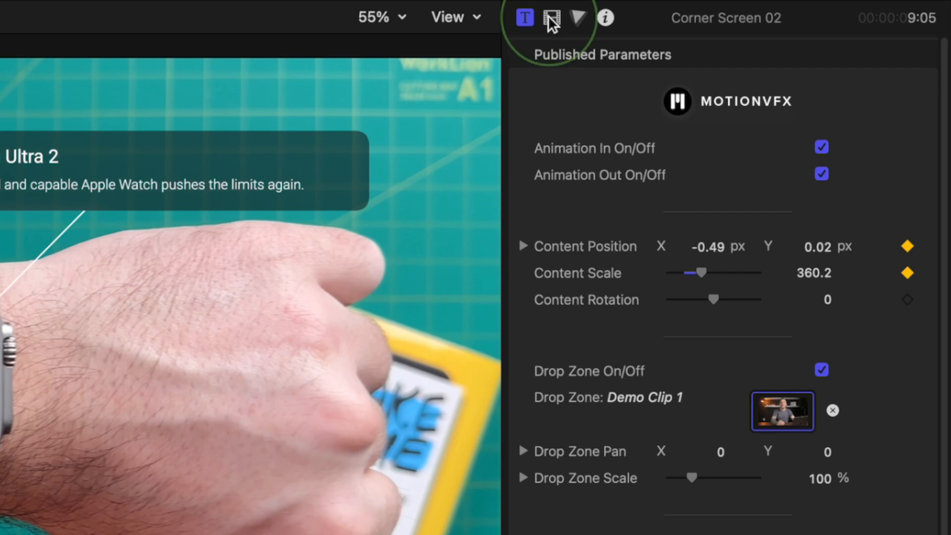
left_click(552, 17)
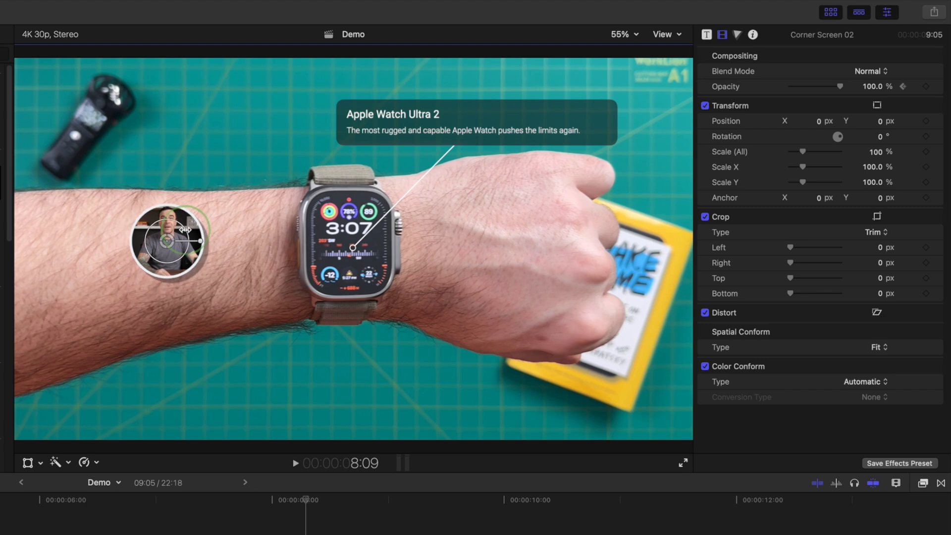
left_click_drag(170, 243, 355, 355)
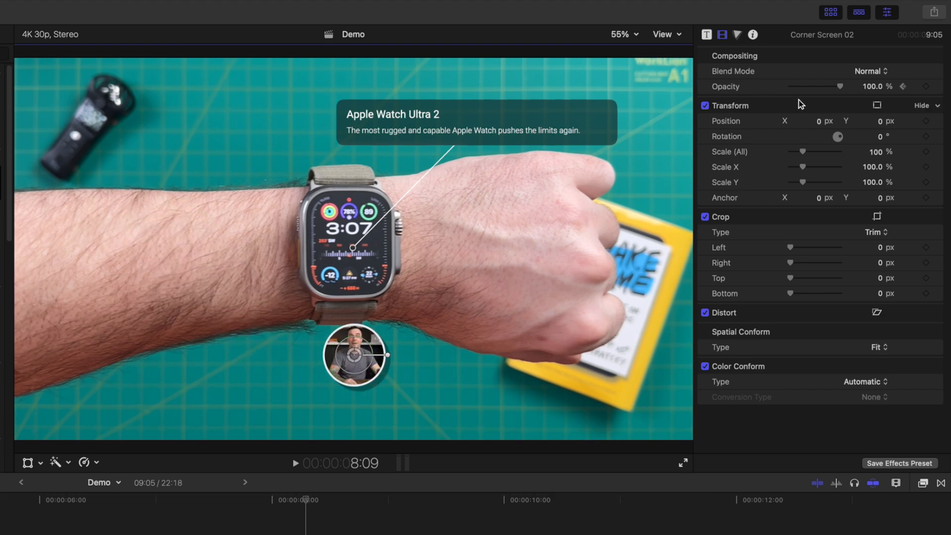
left_click_drag(842, 86, 816, 86)
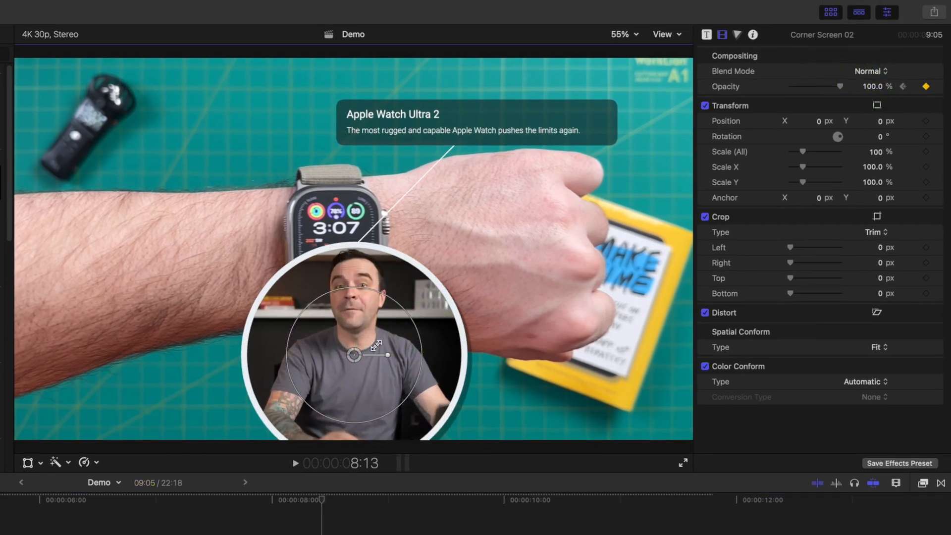
left_click_drag(355, 354, 530, 245)
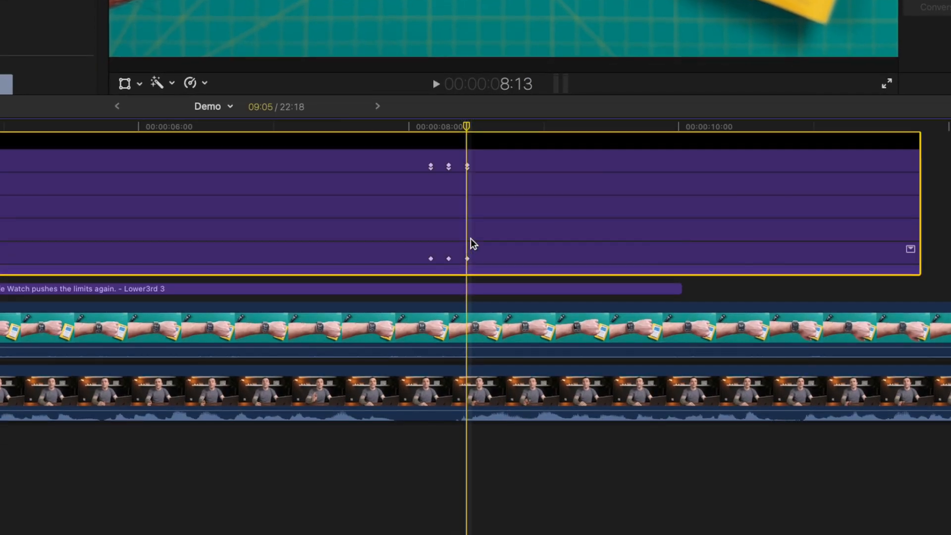
- Select the corner screen clip and show the mMotion Blur title presets
left_click(429, 128)
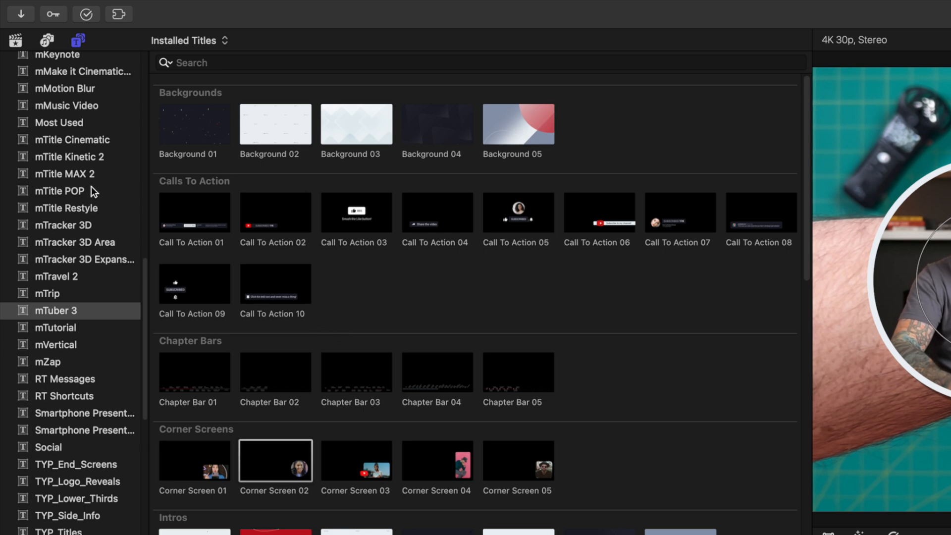
left_click(65, 88)
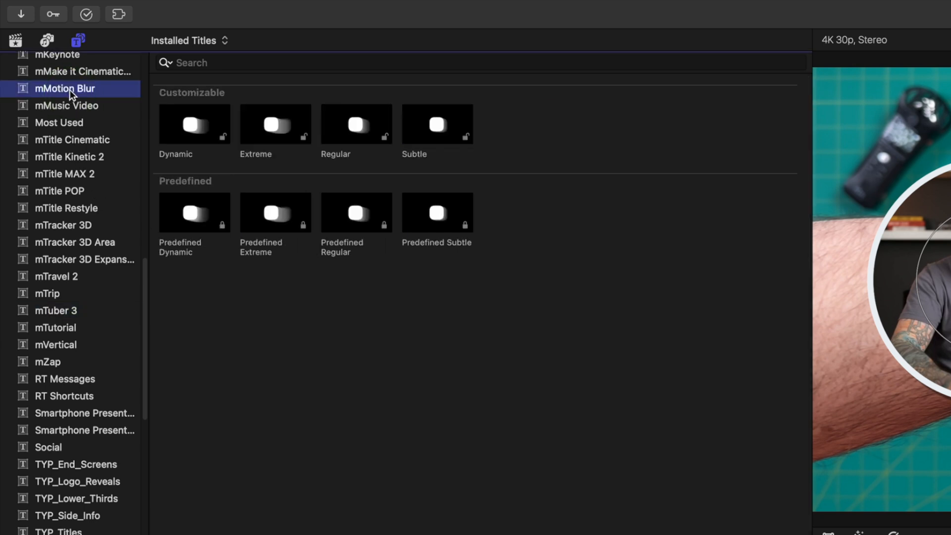